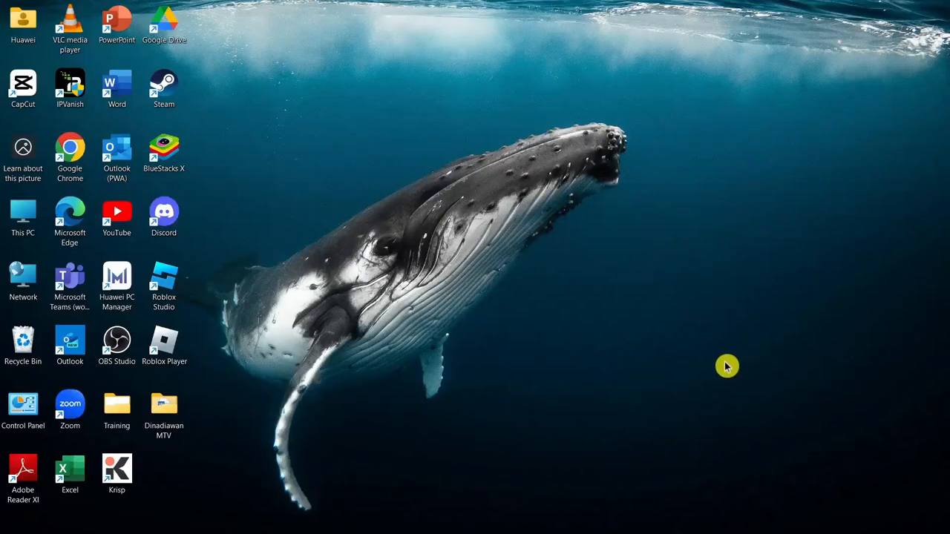
{"action": "mouse_move", "coordinate": [630, 310]}
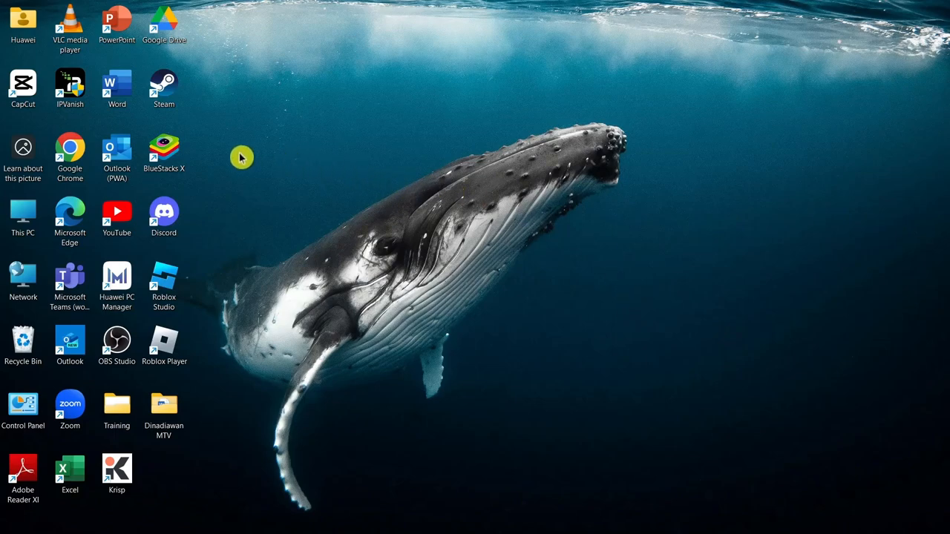
{"action": "mouse_move", "coordinate": [178, 161]}
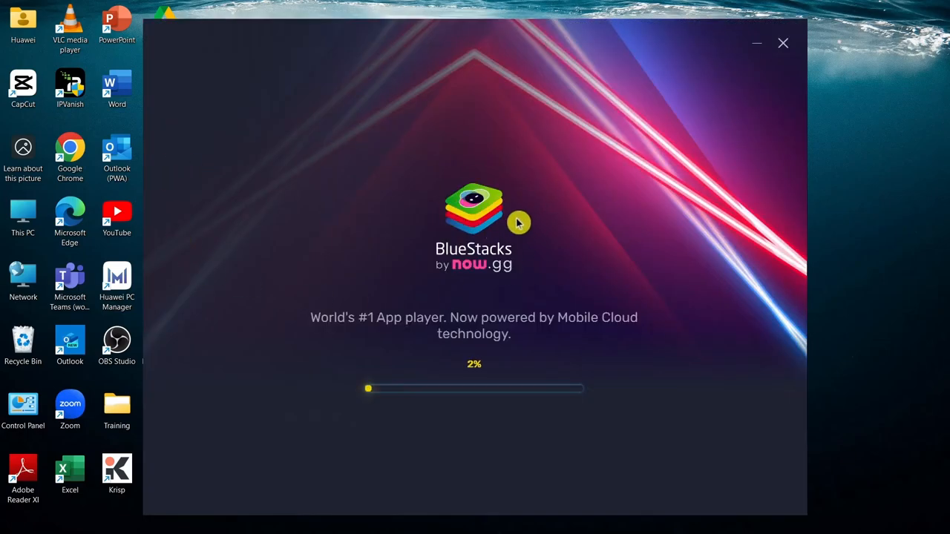
{"action": "mouse_move", "coordinate": [70, 148]}
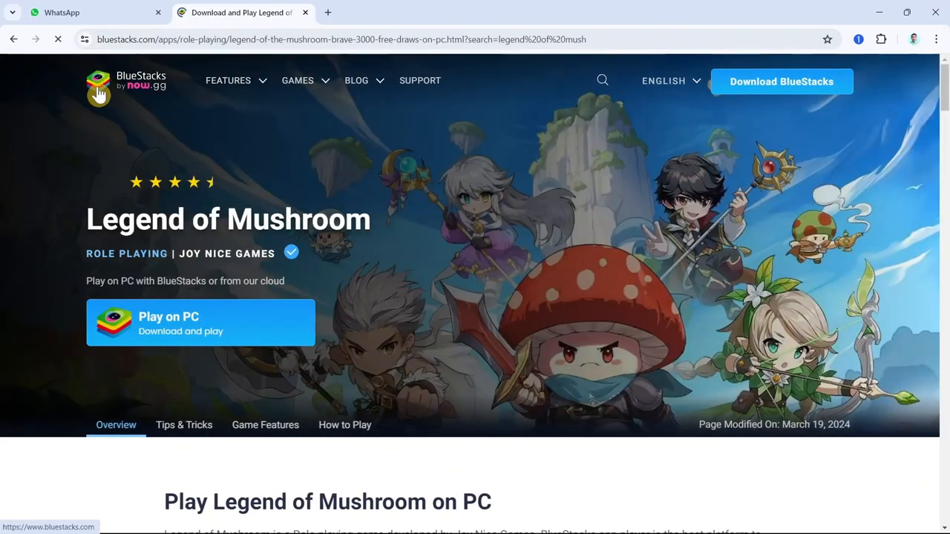
Step: Return to the bluestacks.com home page, then switch back to the running App Player
{"action": "left_click", "coordinate": [98, 88]}
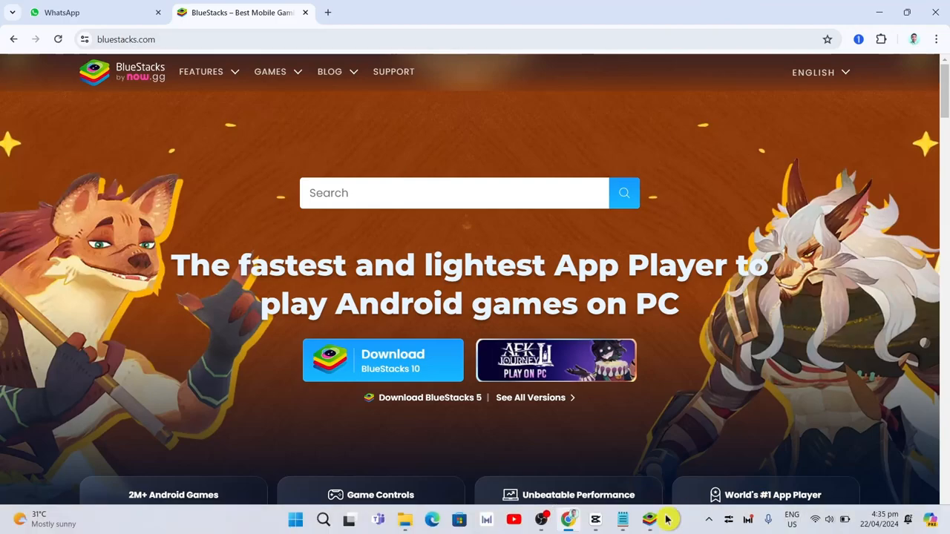
{"action": "left_click", "coordinate": [649, 520]}
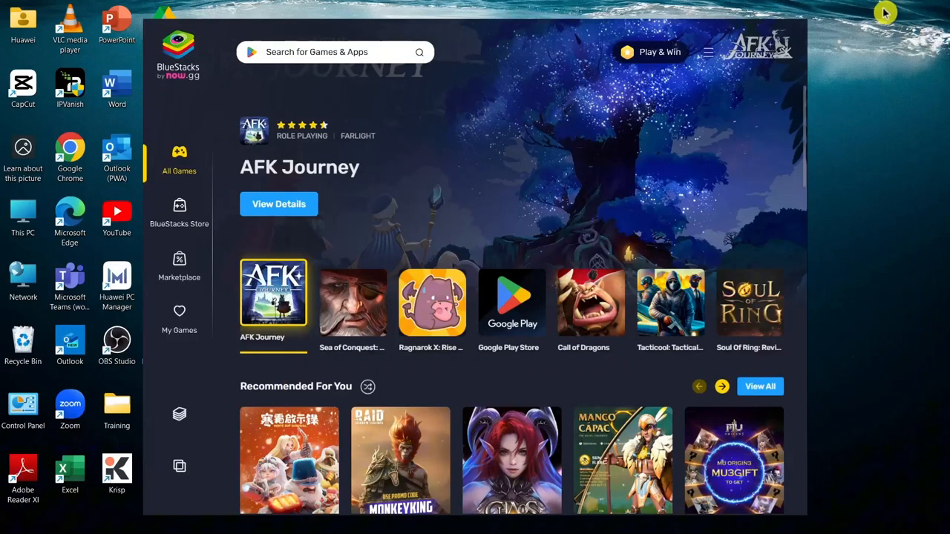
Step: Search the Google Play Store for 'instagram' and open the Instagram app page
{"action": "left_click", "coordinate": [512, 300]}
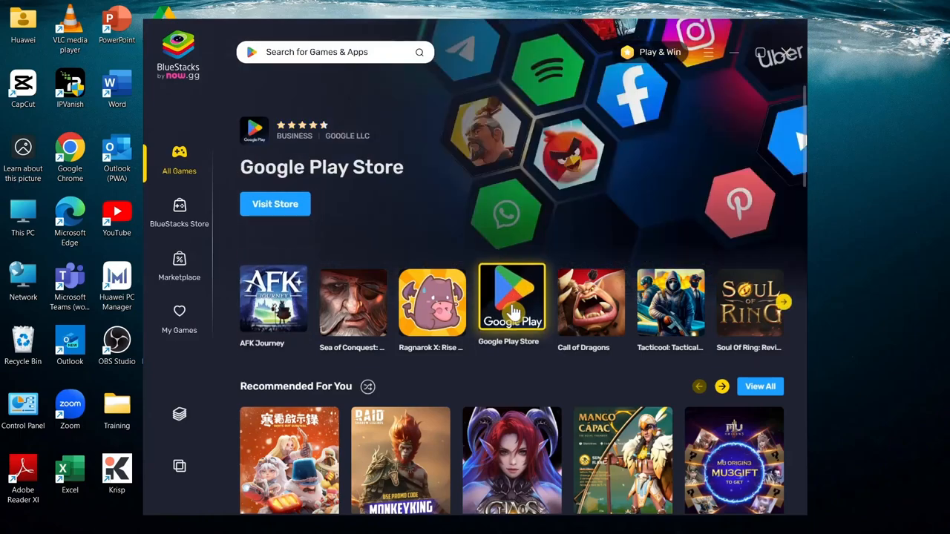
{"action": "left_click", "coordinate": [334, 52]}
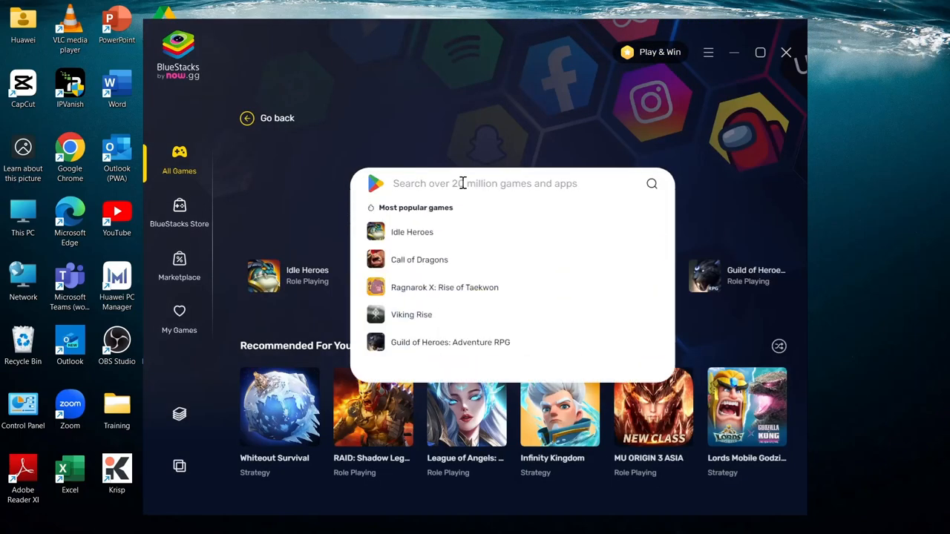
{"action": "type", "text": "instagram"}
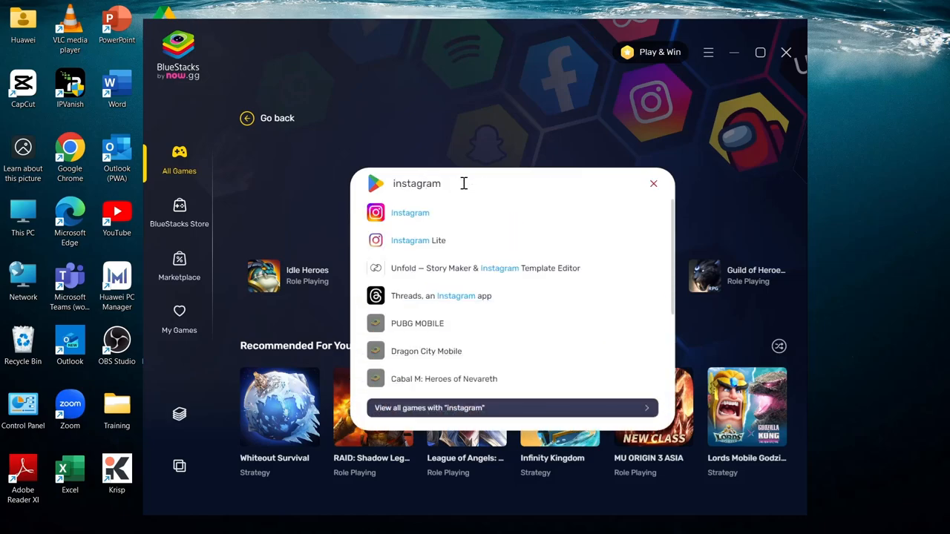
{"action": "left_click", "coordinate": [410, 214]}
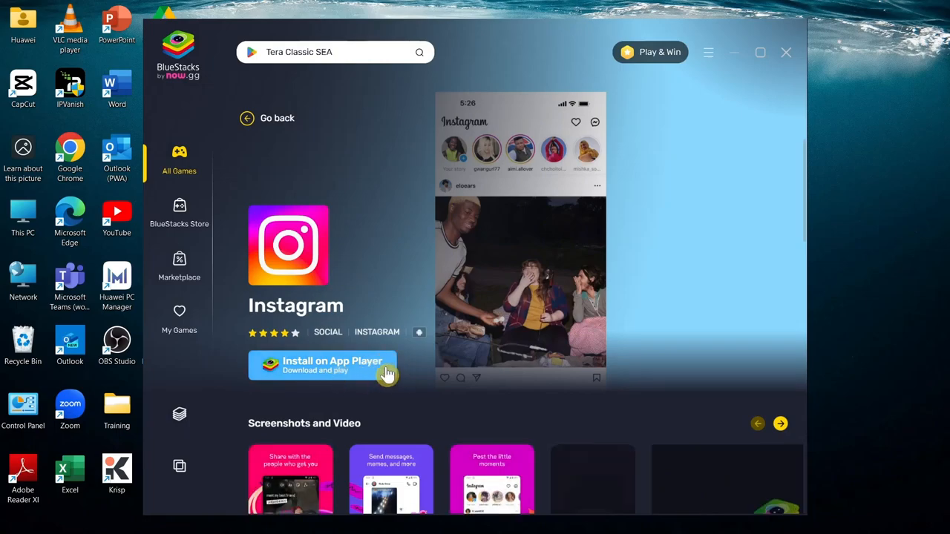
Step: Install Instagram on the App Player, dismiss the charger notice and maximize the window
{"action": "left_click", "coordinate": [323, 365]}
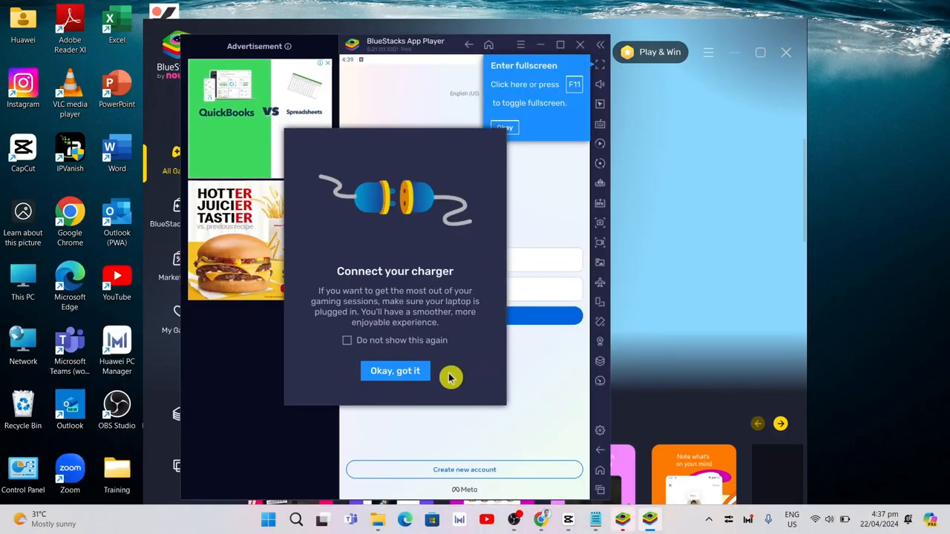
{"action": "left_click", "coordinate": [395, 371]}
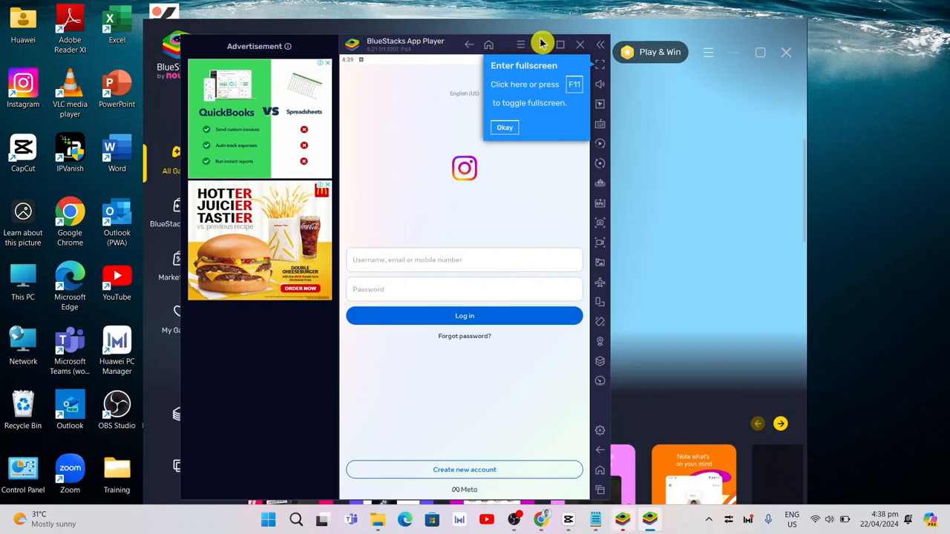
{"action": "mouse_move", "coordinate": [626, 294]}
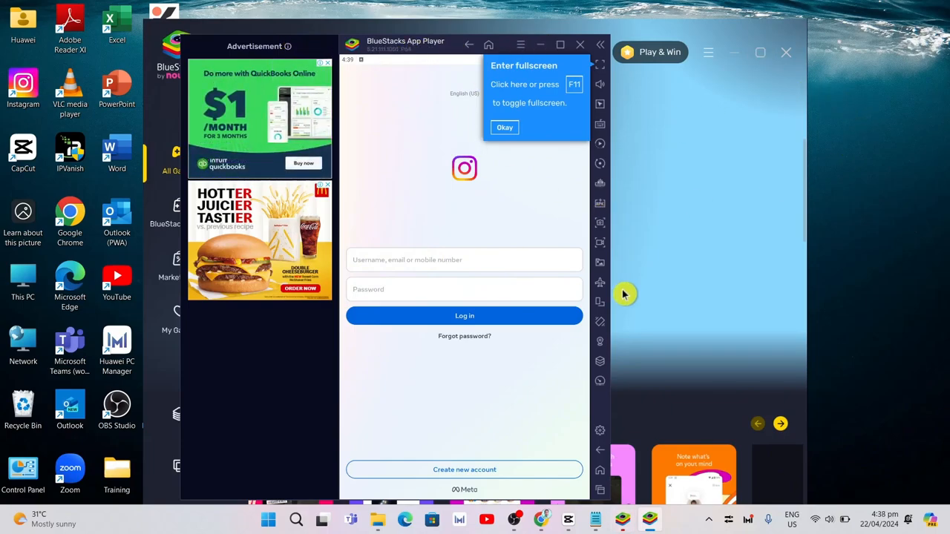
{"action": "mouse_move", "coordinate": [443, 358]}
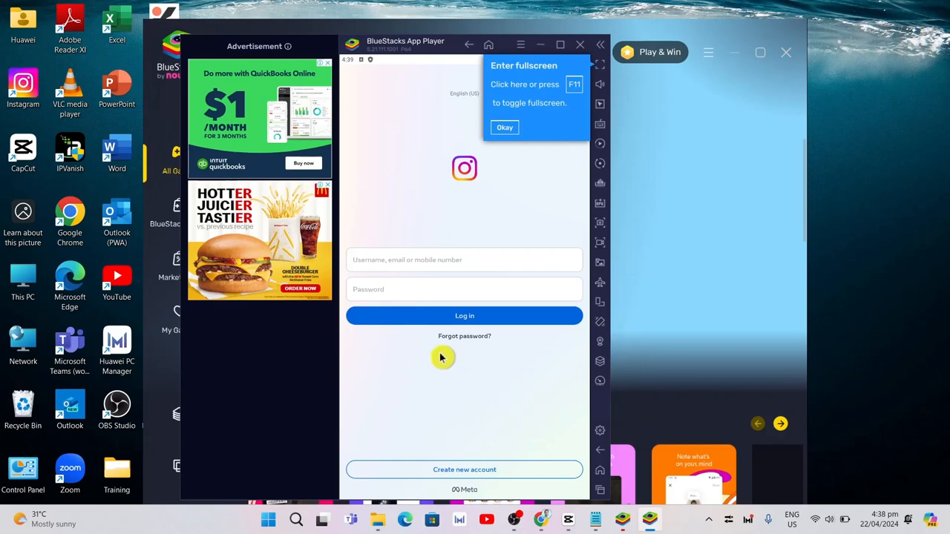
{"action": "mouse_move", "coordinate": [572, 98]}
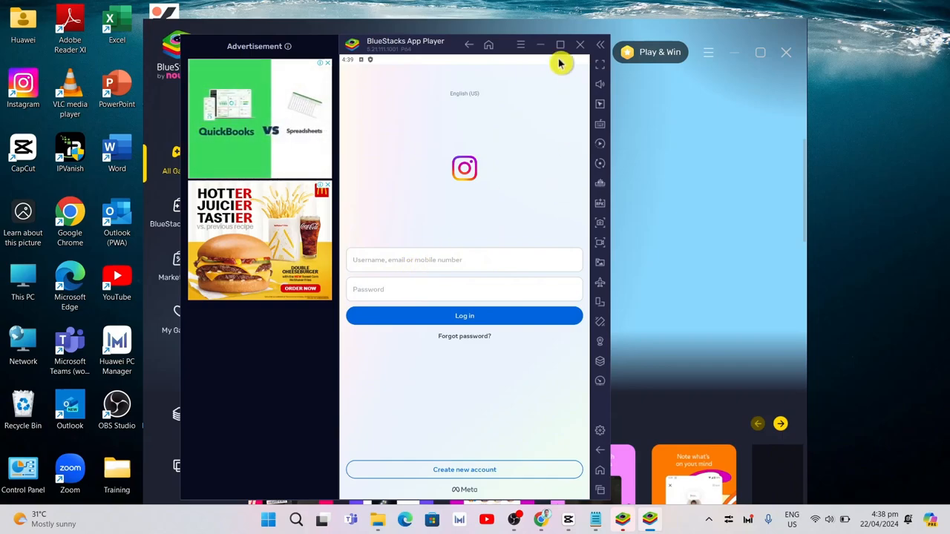
{"action": "left_click", "coordinate": [561, 44]}
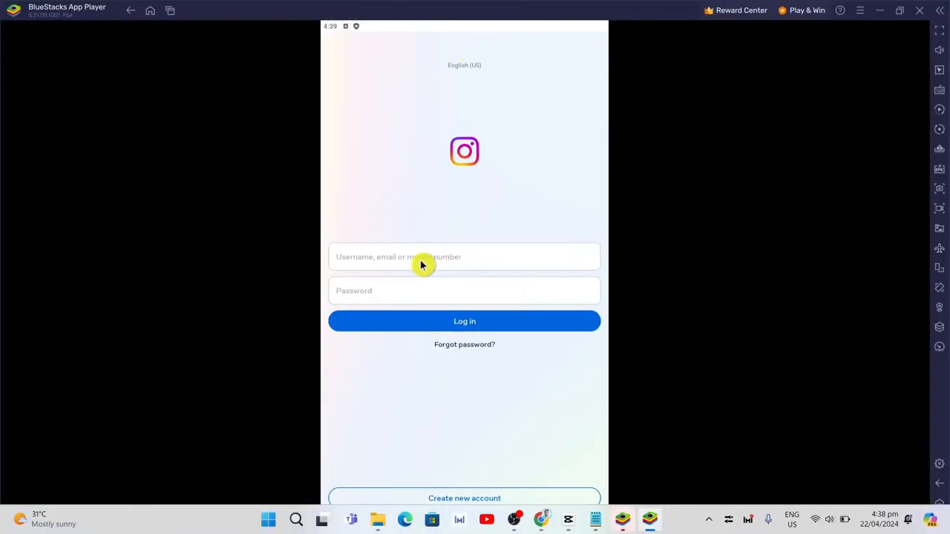
Step: Log in to Instagram with the account credentials and scroll through the home feed
{"action": "left_click", "coordinate": [416, 261]}
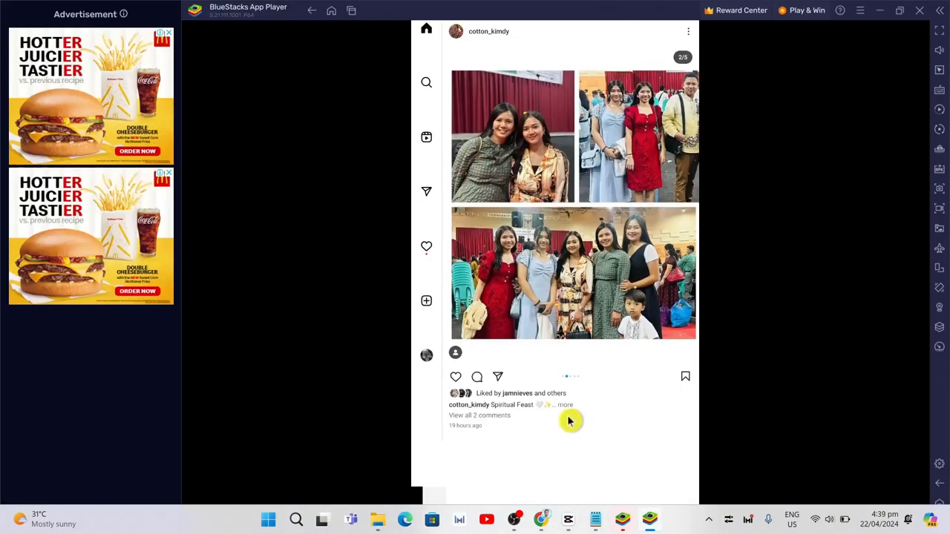
{"action": "scroll", "scroll_direction": "down", "scroll_amount": 3}
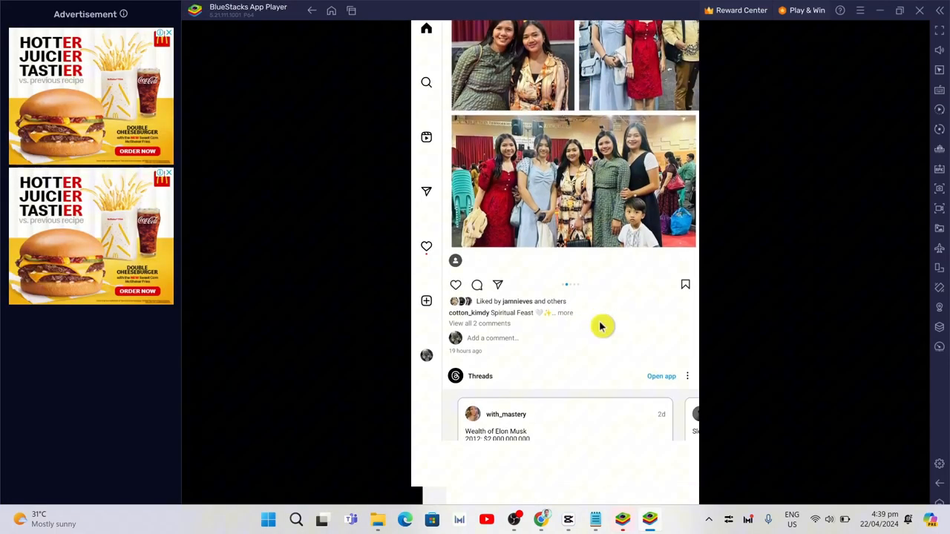
{"action": "scroll", "scroll_direction": "down", "scroll_amount": 3}
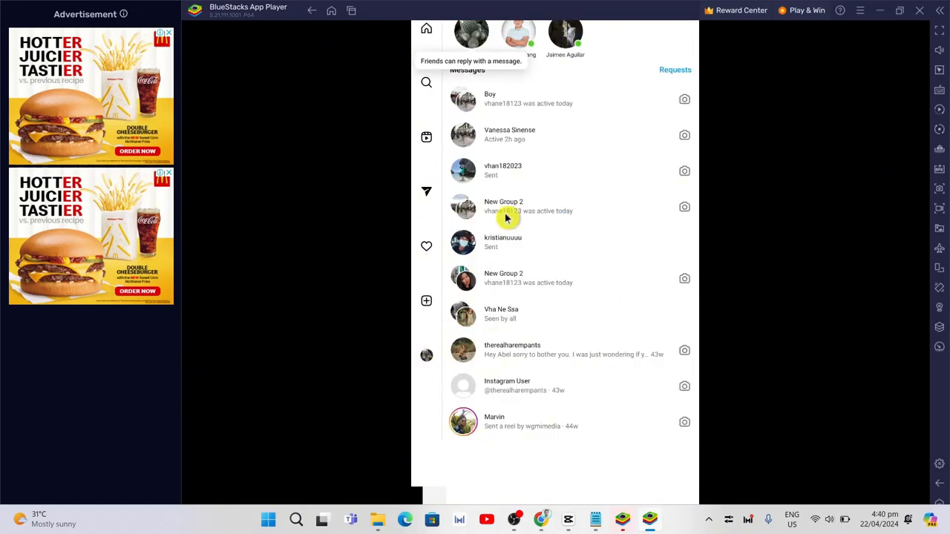
Step: Scroll Instagram's Messages screen to show friends' notes and the conversation list
{"action": "scroll", "scroll_direction": "up", "scroll_amount": 3}
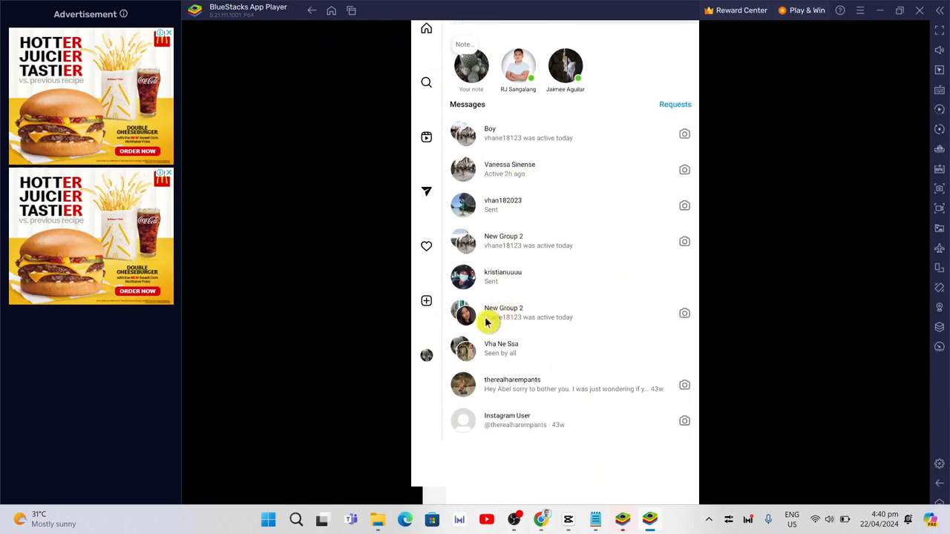
{"action": "scroll", "scroll_direction": "down", "scroll_amount": 3}
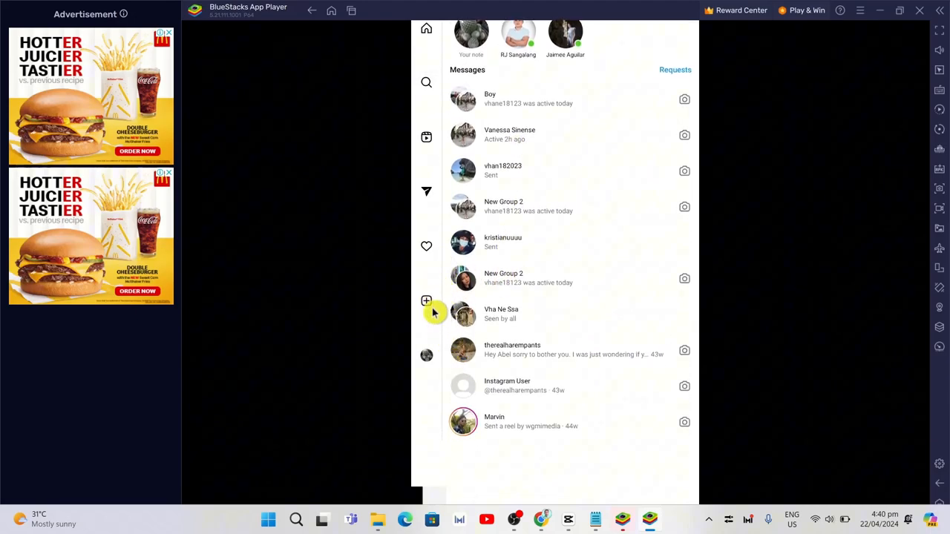
{"action": "mouse_move", "coordinate": [635, 70]}
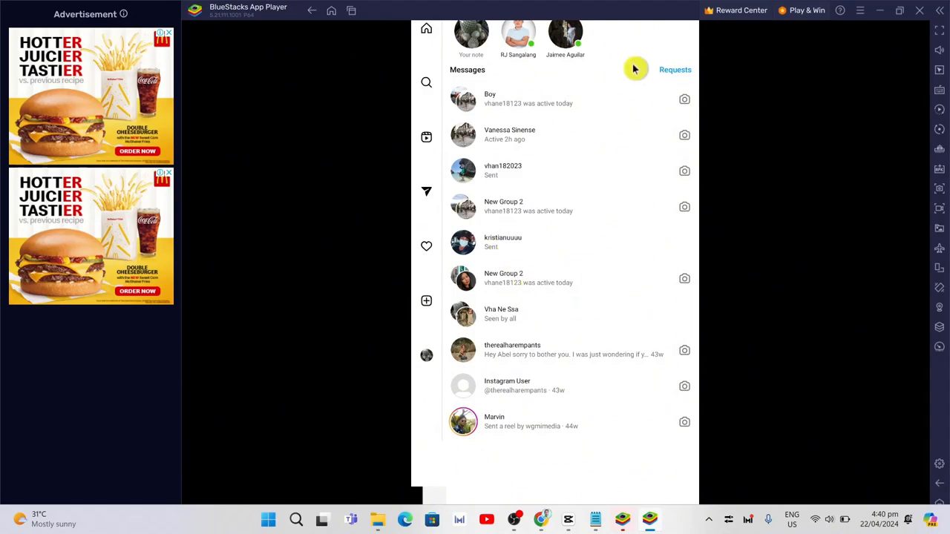
{"action": "mouse_move", "coordinate": [493, 83]}
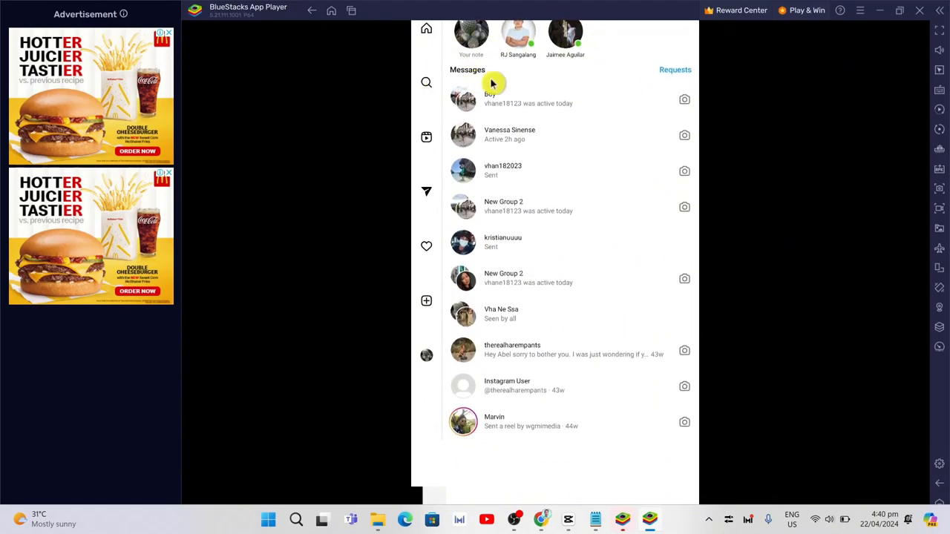